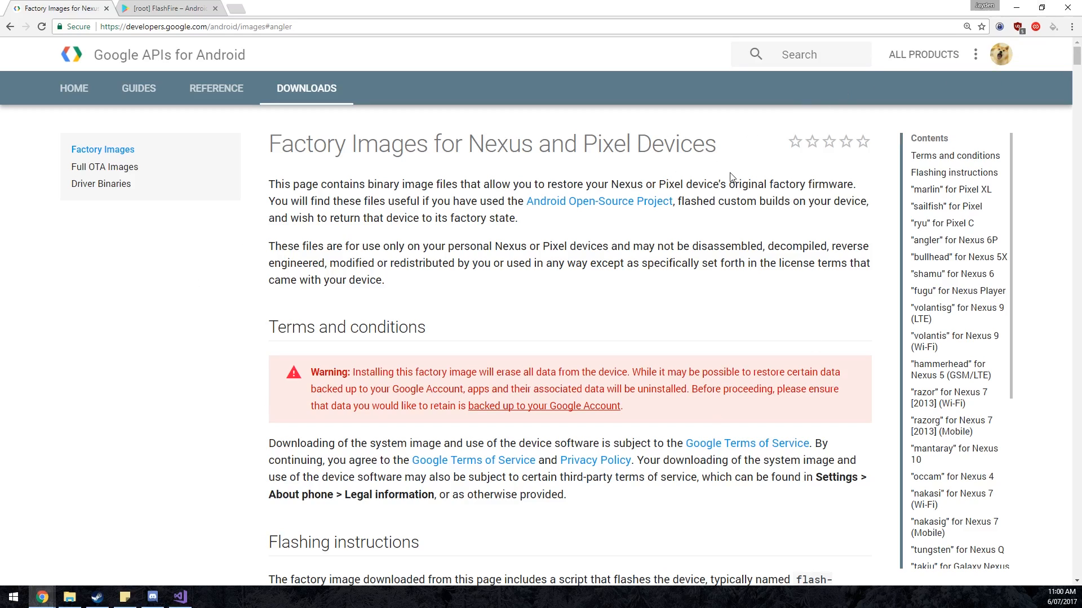
pyautogui.moveTo(958, 291)
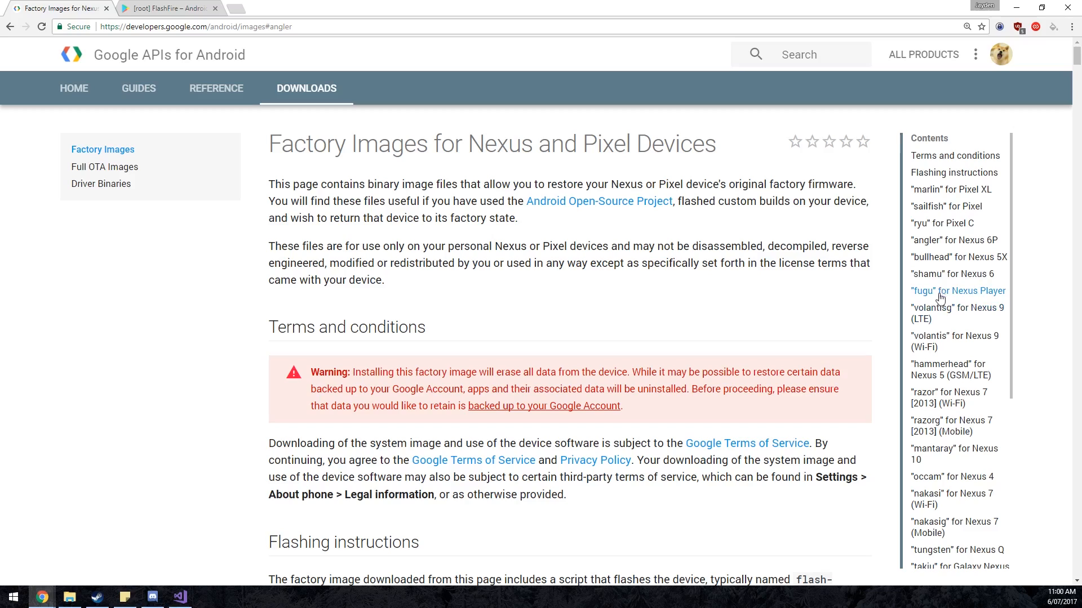
# Step: Jump to the angler (Nexus 6P) images and scroll to the 7.1.2 N2G48B row
pyautogui.click(954, 240)
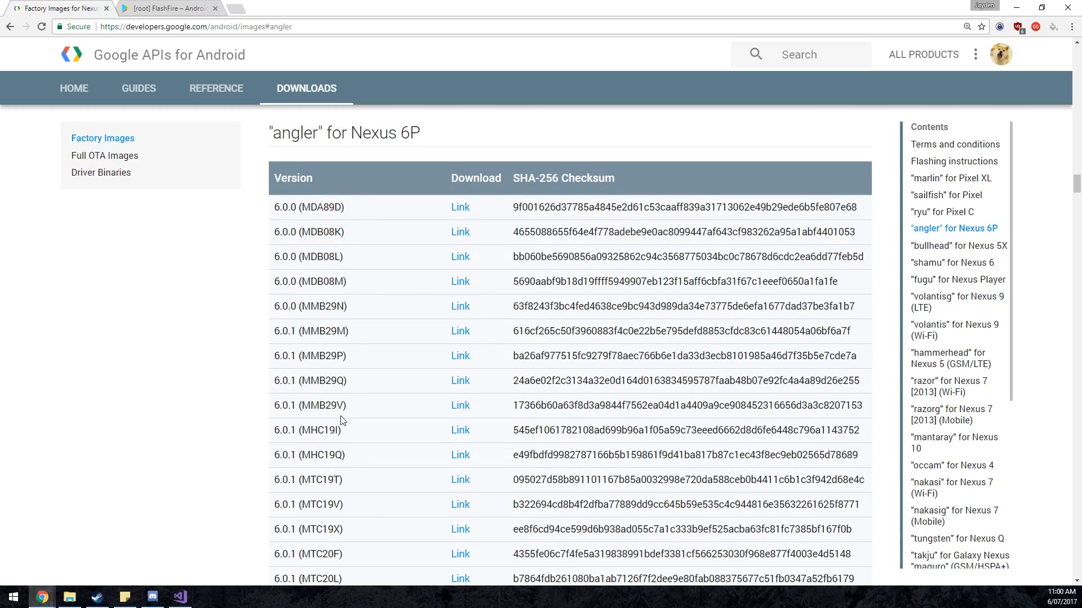
pyautogui.scroll(-3)
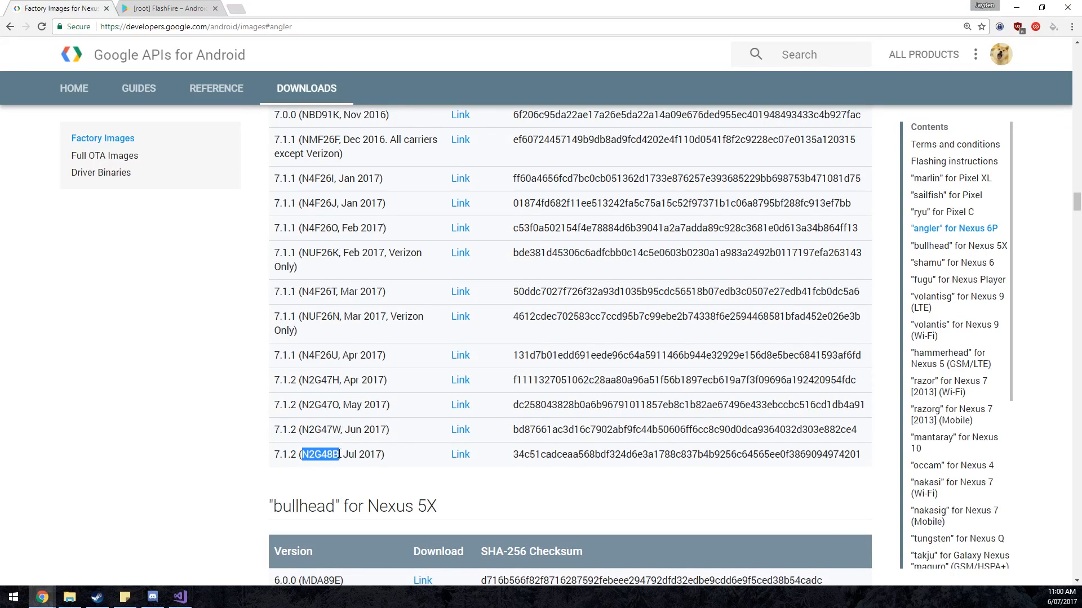
pyautogui.moveTo(460, 454)
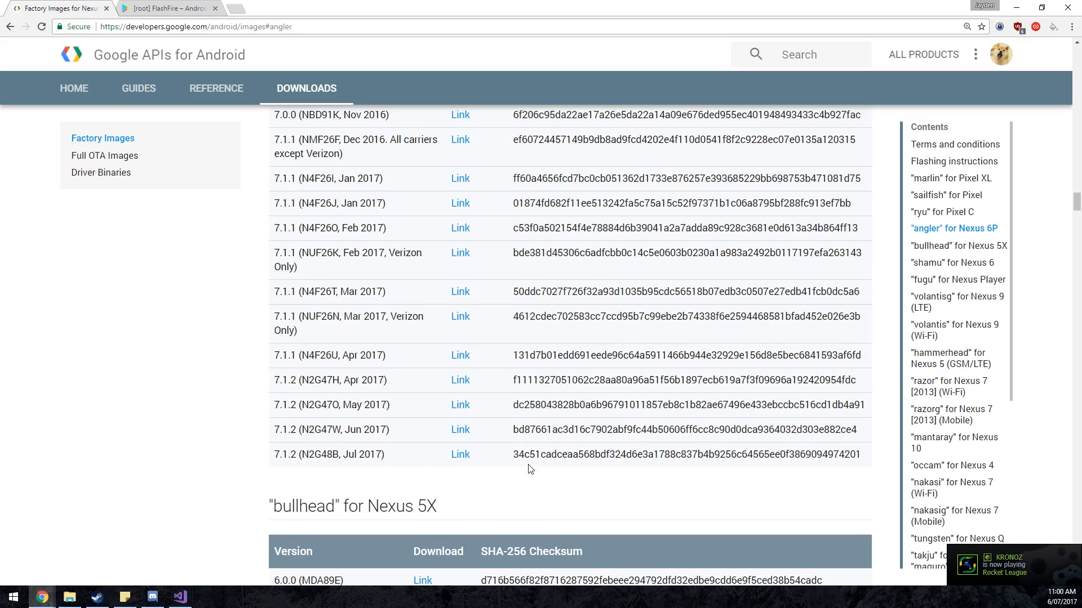
pyautogui.moveTo(209, 55)
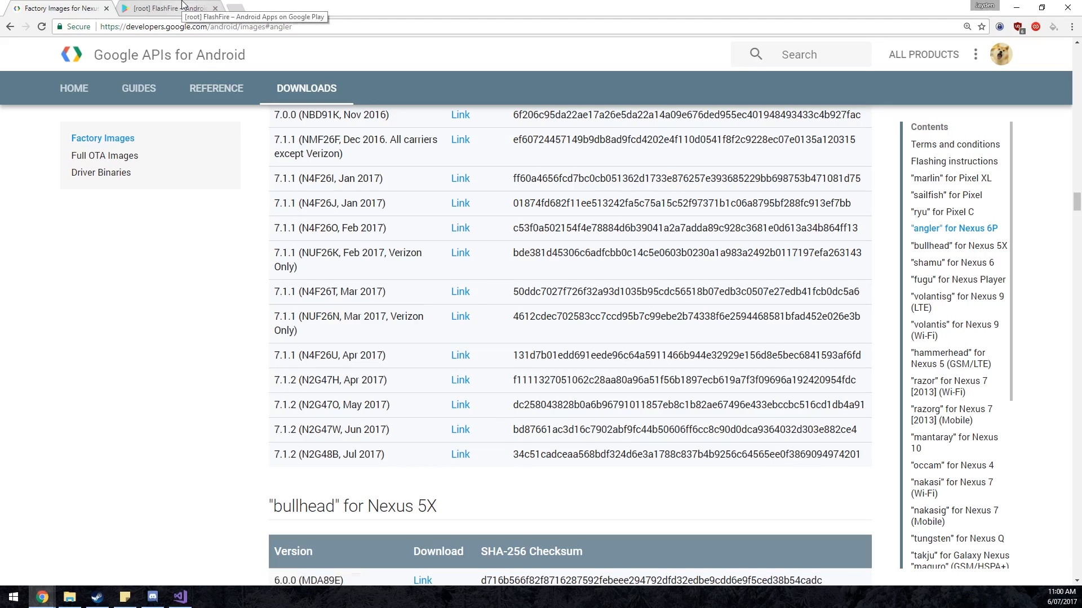
# Step: Switch to the FlashFire Google Play tab showing the app installed
pyautogui.click(165, 7)
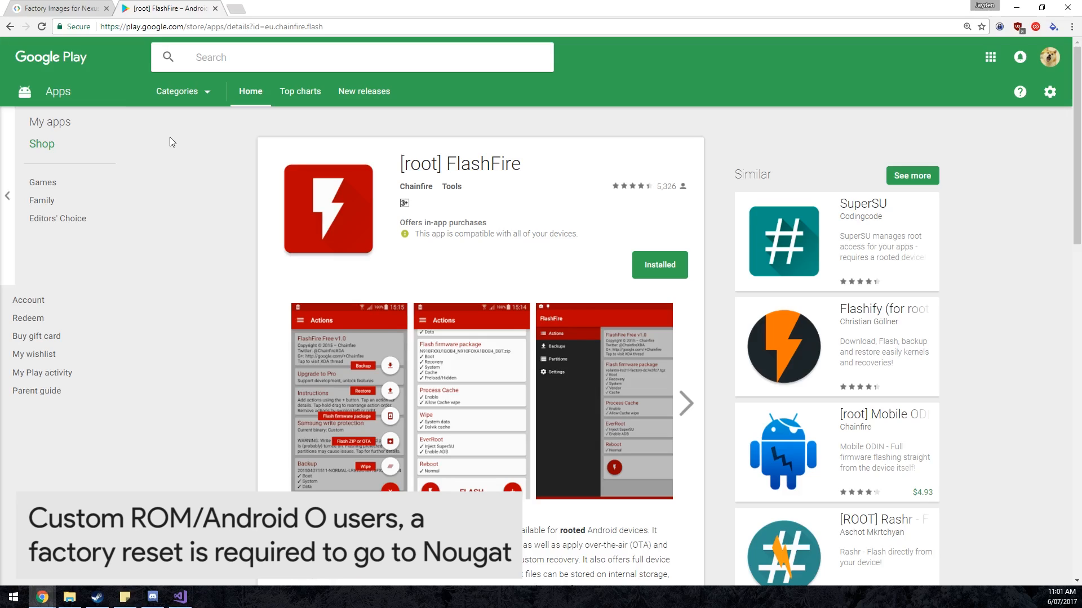
pyautogui.moveTo(205, 152)
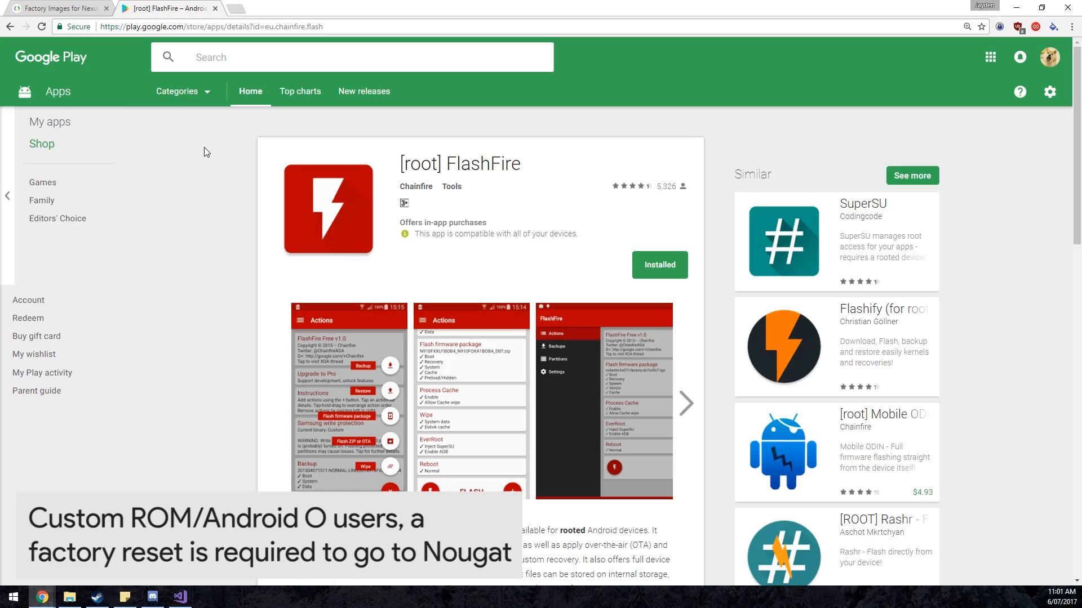
pyautogui.moveTo(209, 150)
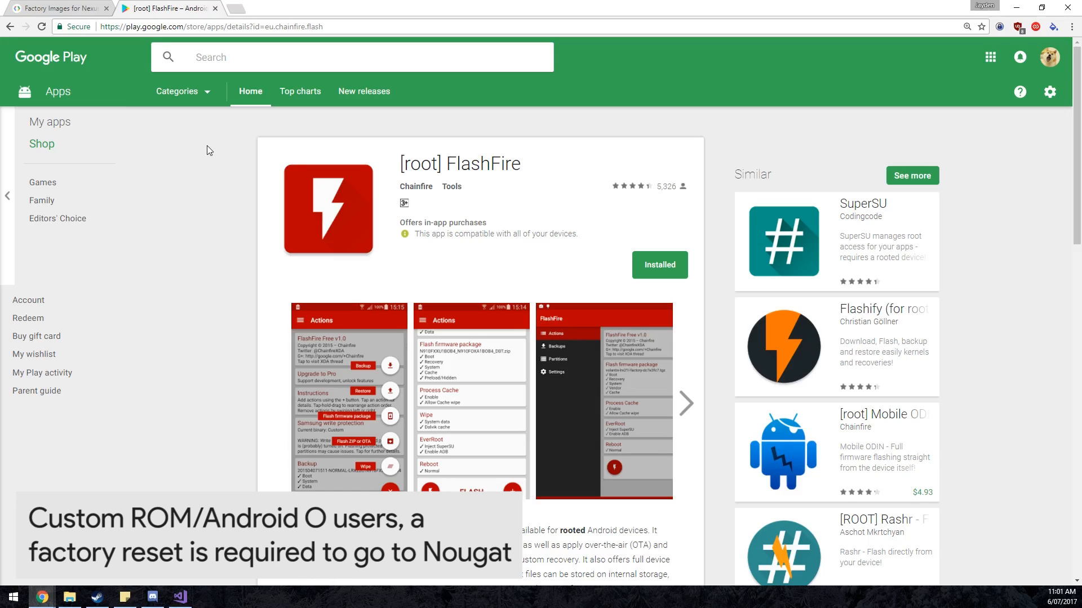
pyautogui.moveTo(210, 152)
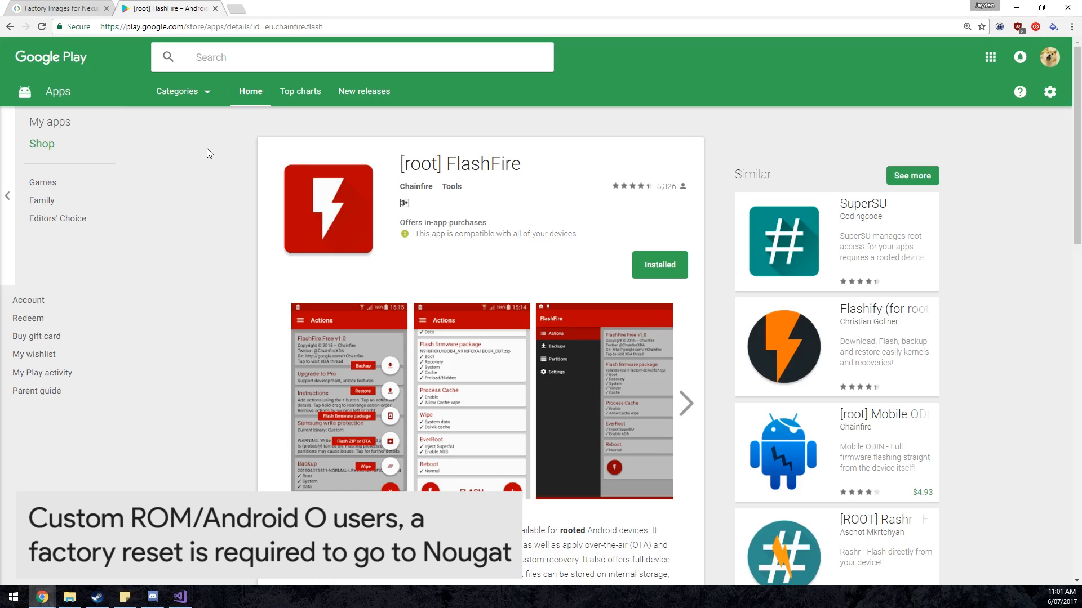
pyautogui.moveTo(931, 76)
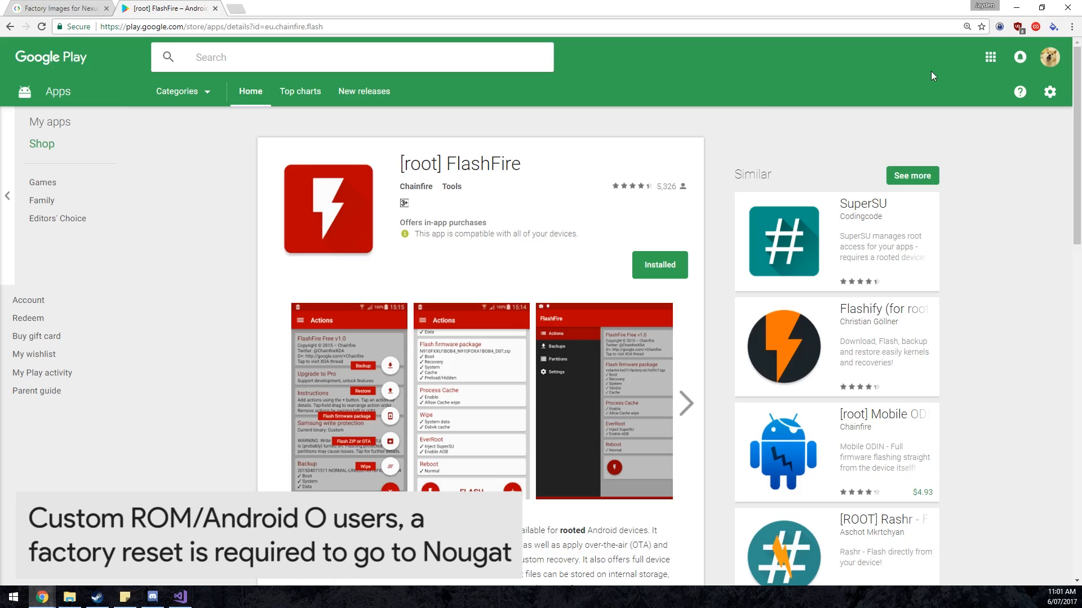
pyautogui.moveTo(175, 421)
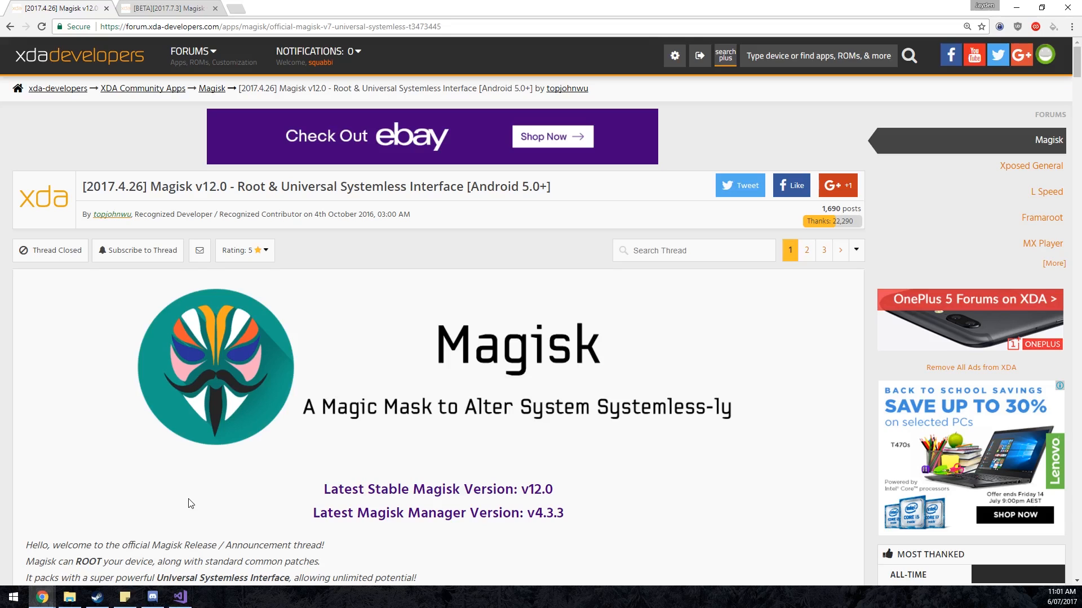
pyautogui.moveTo(191, 466)
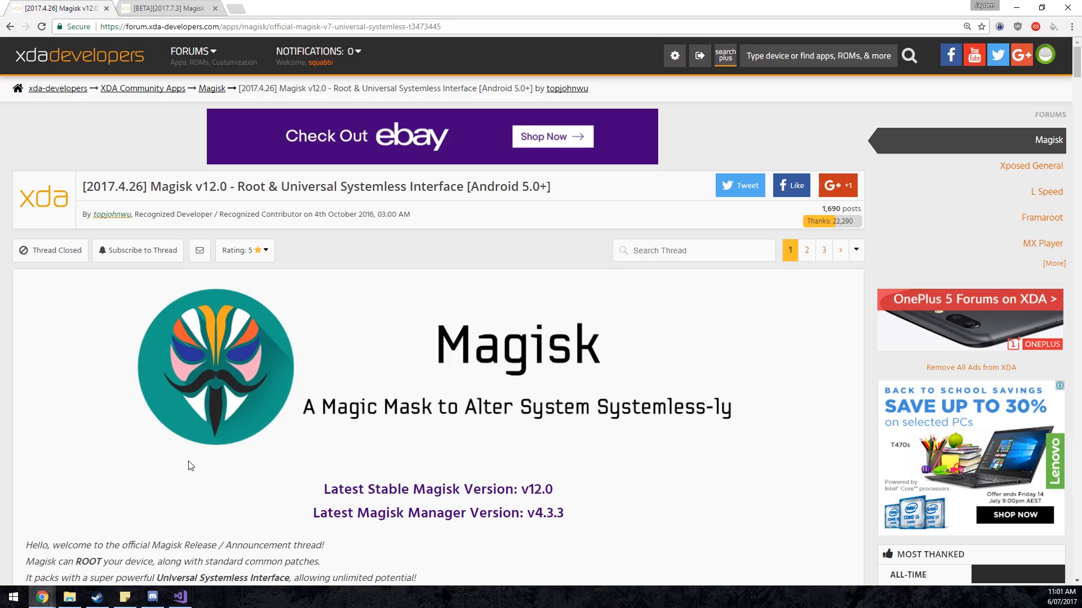
# Step: View the [BETA][2017.7.3] Magisk v13.0 thread, glance elsewhere, then return to it
pyautogui.click(166, 7)
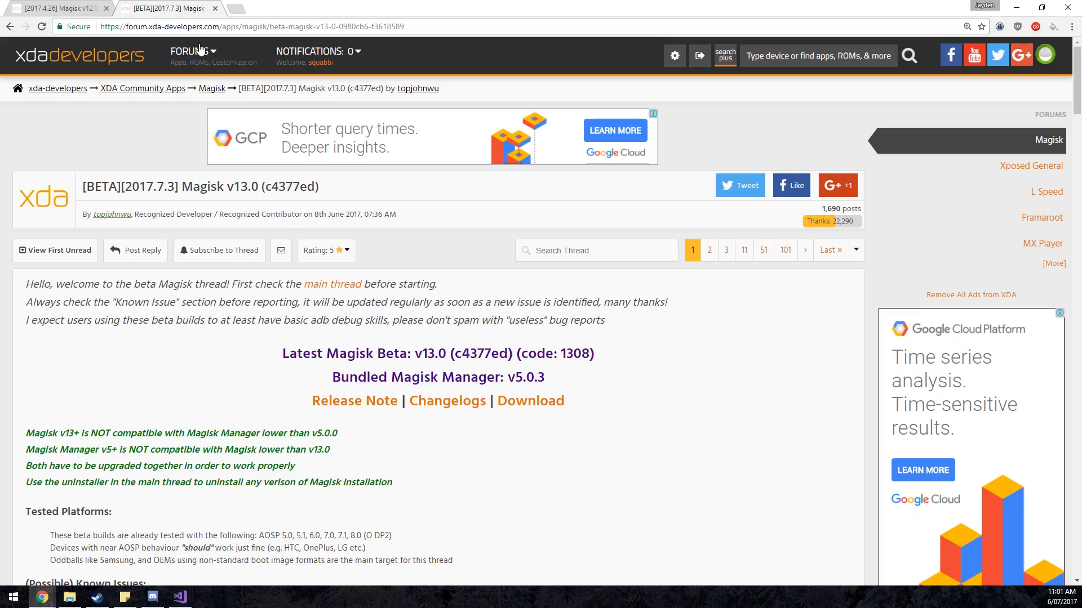
pyautogui.moveTo(215, 208)
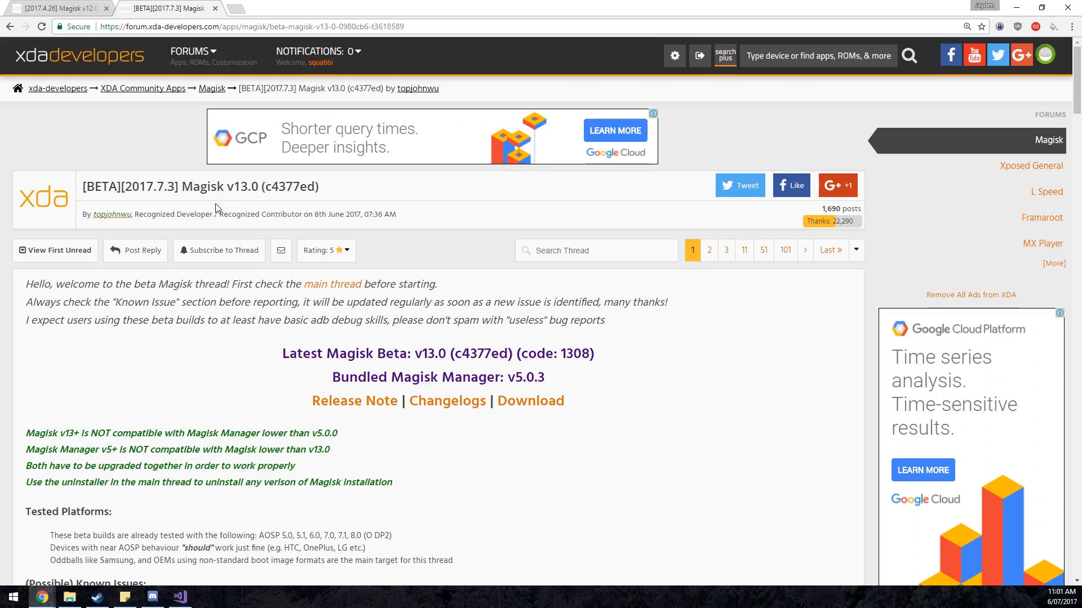
pyautogui.moveTo(305, 201)
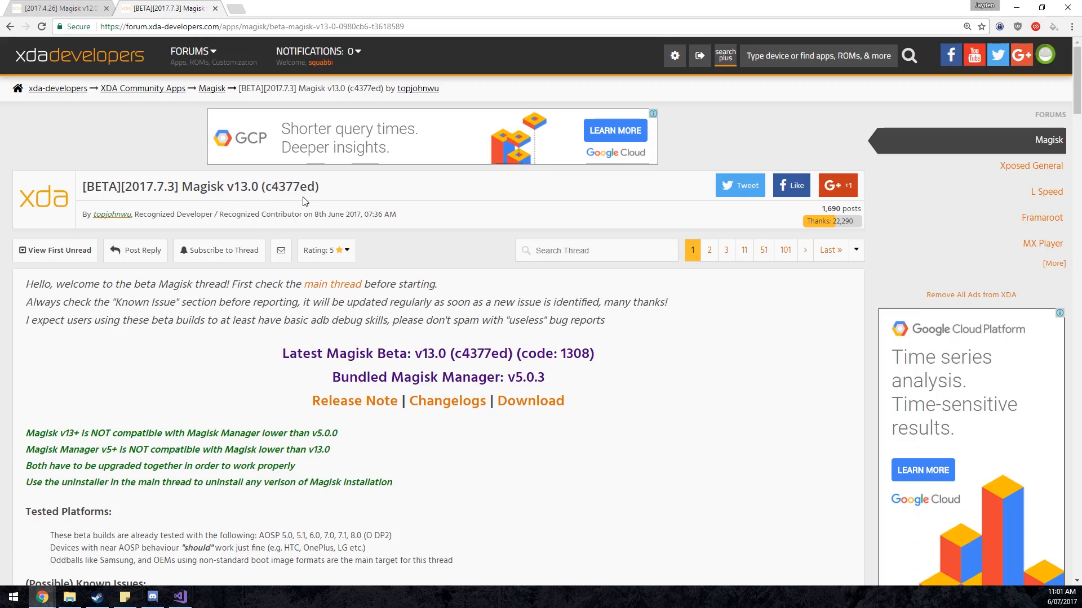
pyautogui.moveTo(414, 274)
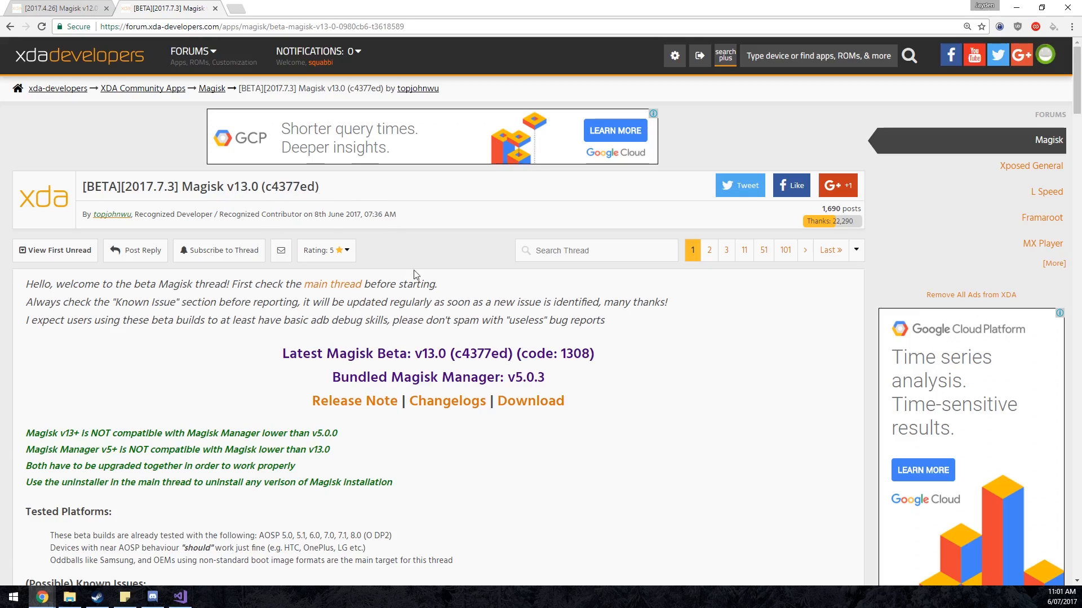
pyautogui.moveTo(531, 401)
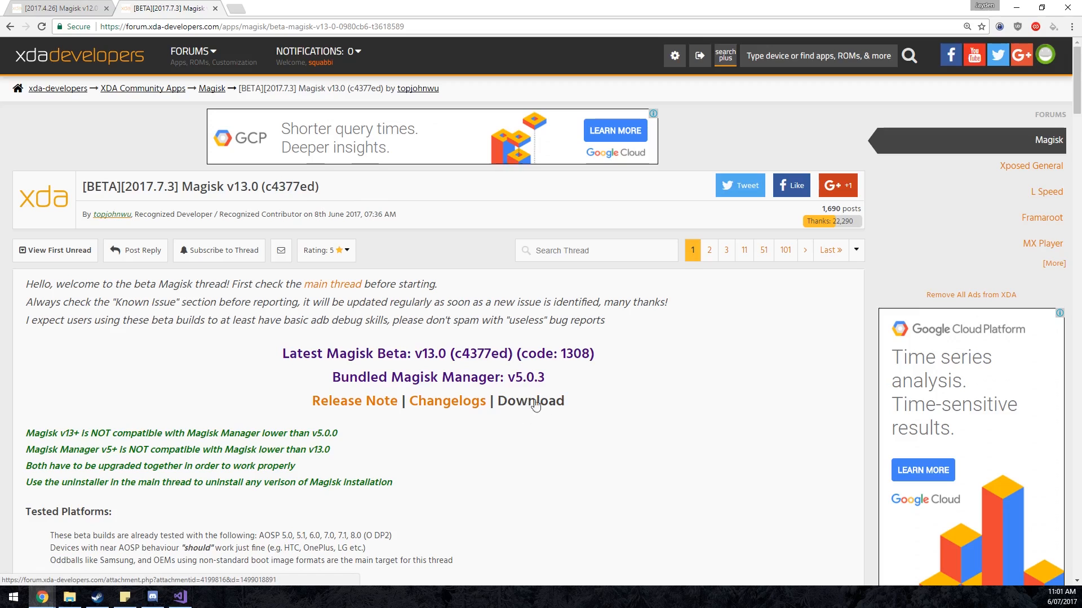
pyautogui.moveTo(528, 403)
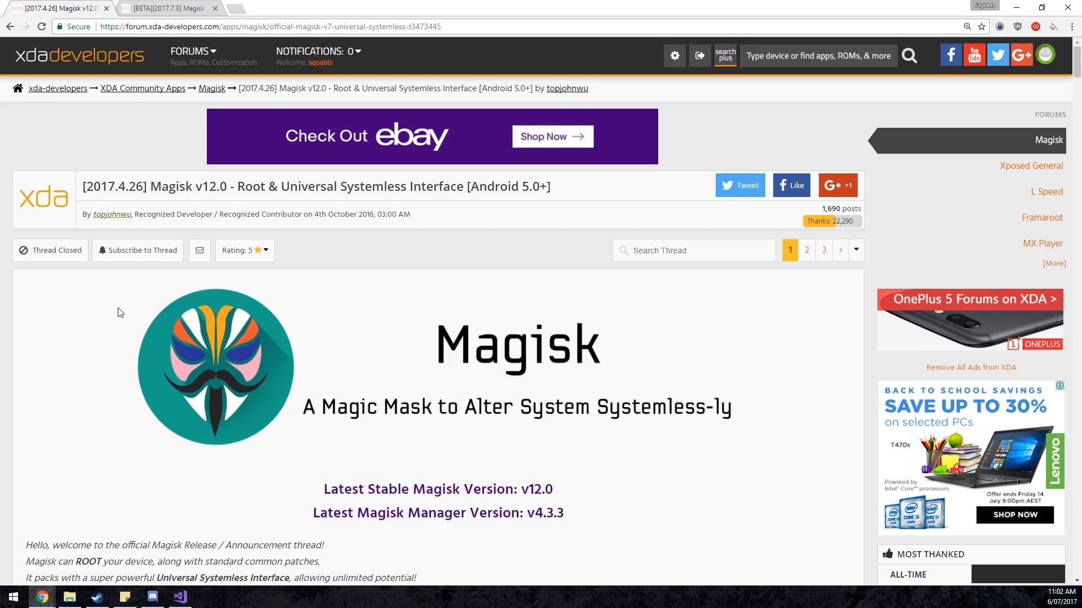
pyautogui.moveTo(153, 64)
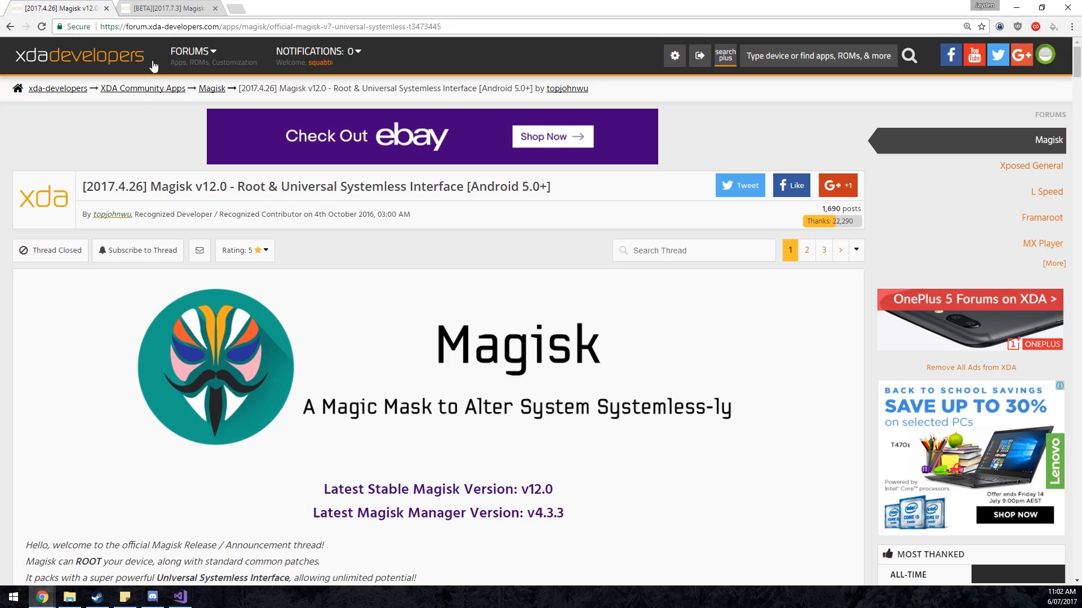
pyautogui.click(166, 7)
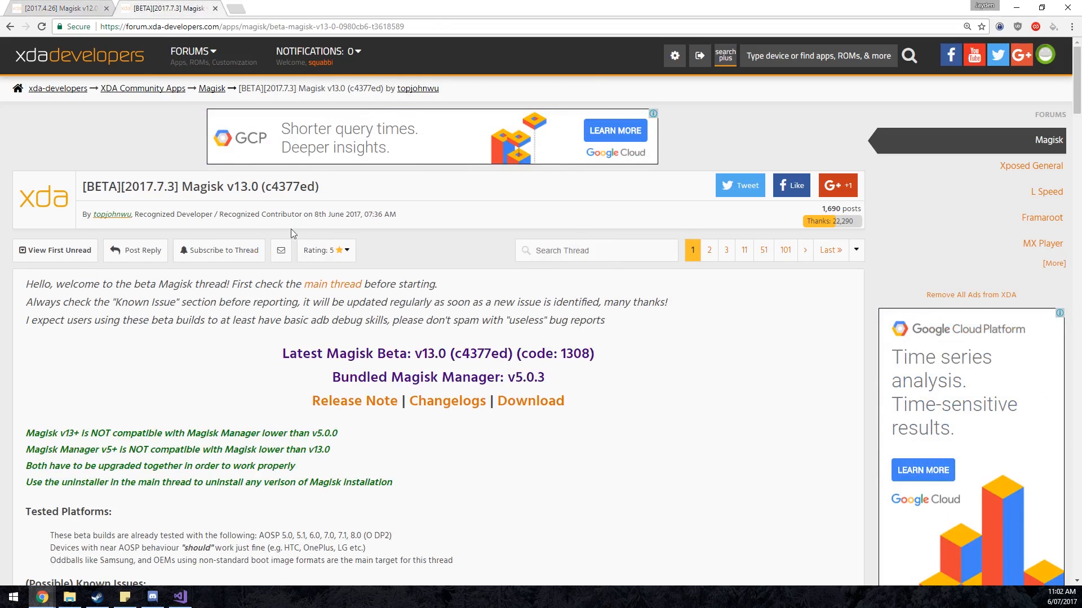
pyautogui.moveTo(393, 304)
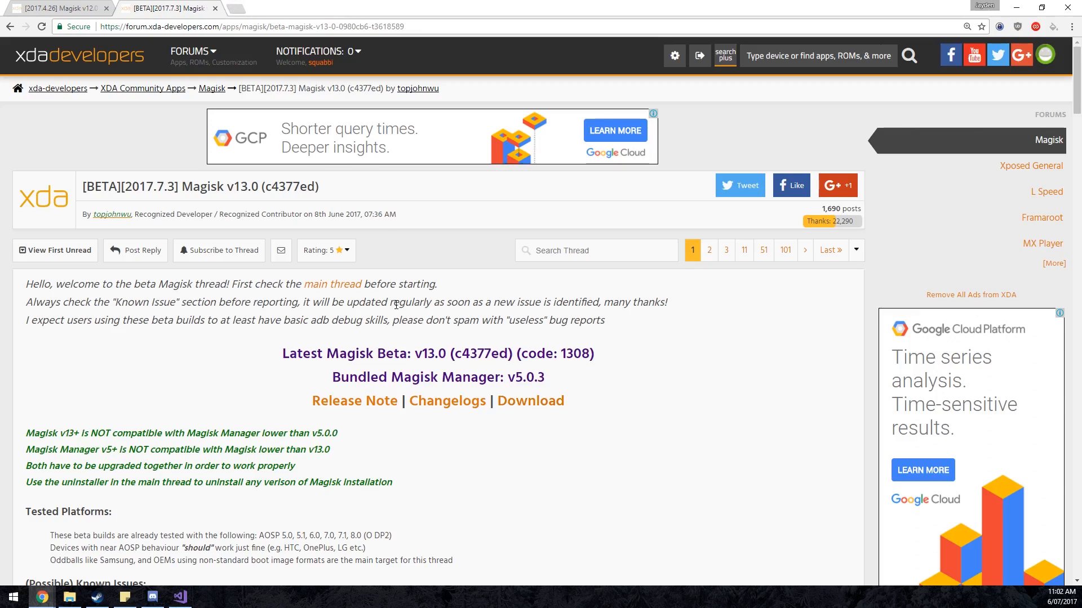
pyautogui.moveTo(393, 308)
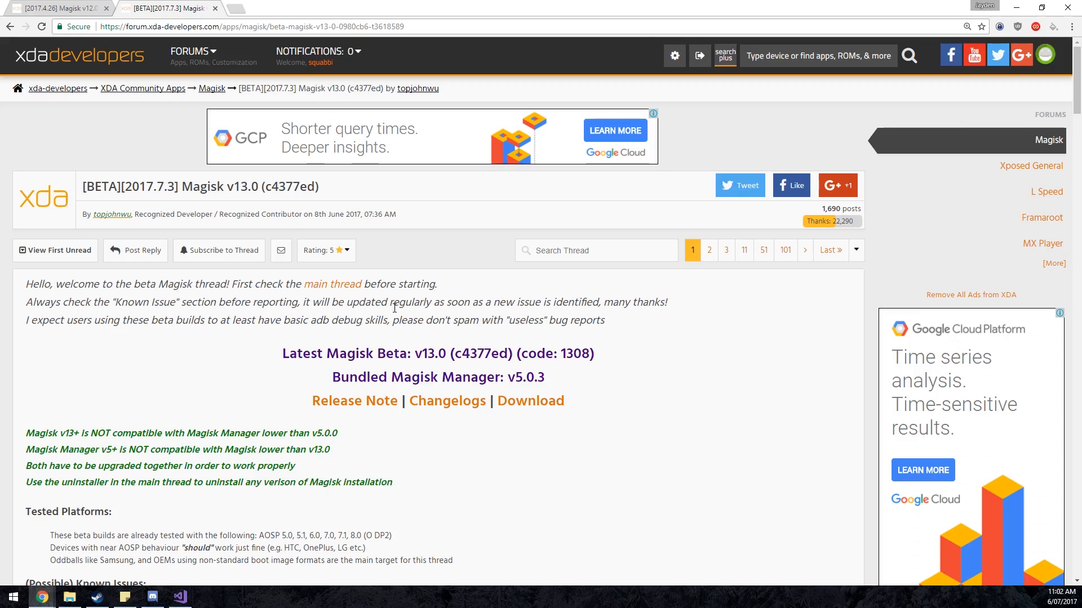
pyautogui.moveTo(147, 573)
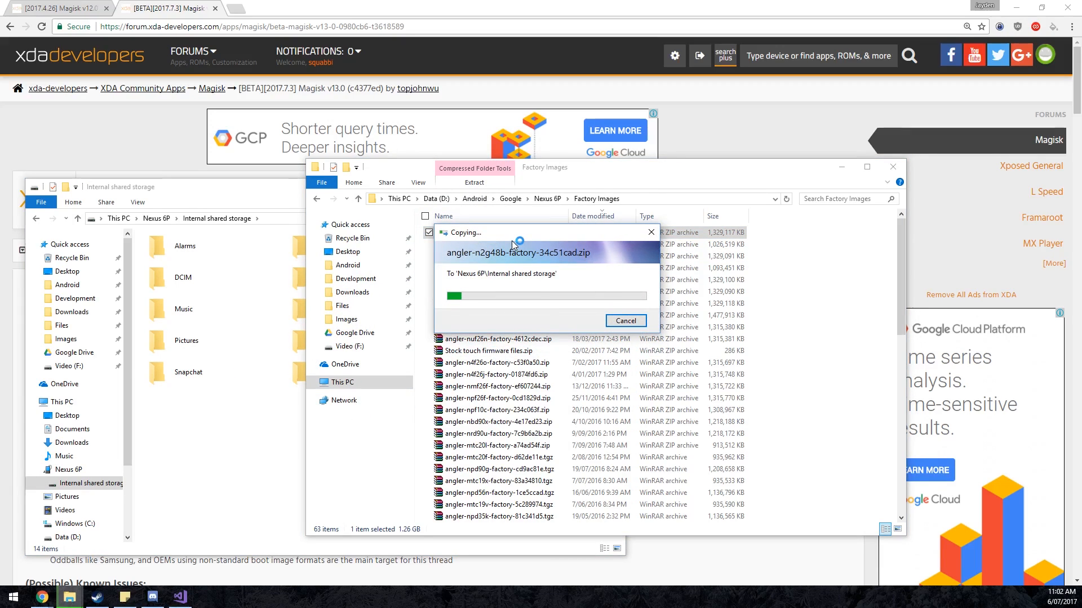
# Step: Copy the N2G48B factory zip and Magisk v13.0 zip to the phone's internal storage
pyautogui.click(474, 199)
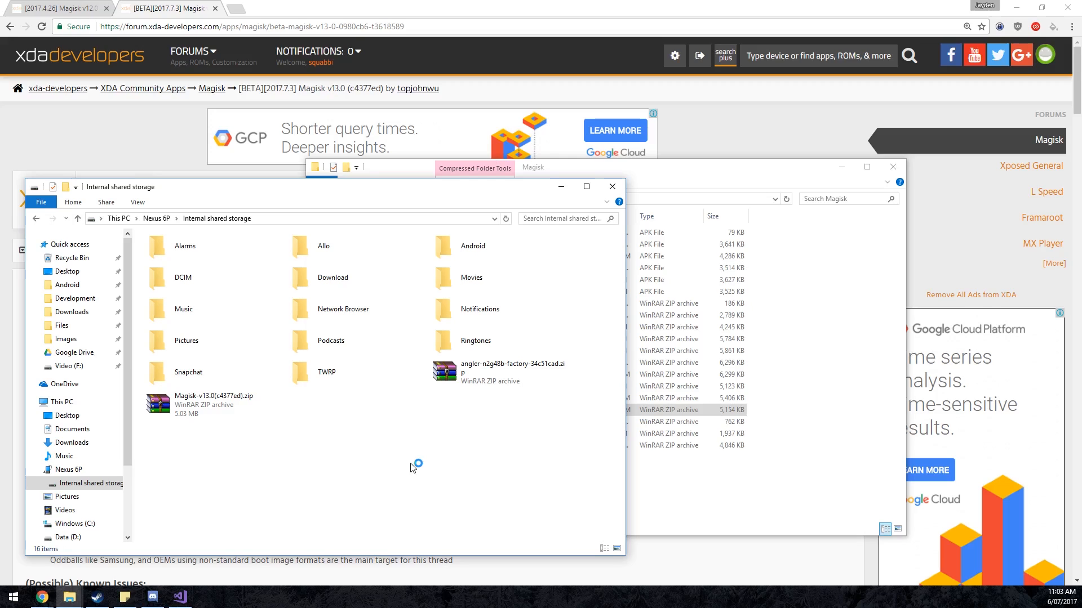
pyautogui.moveTo(412, 467)
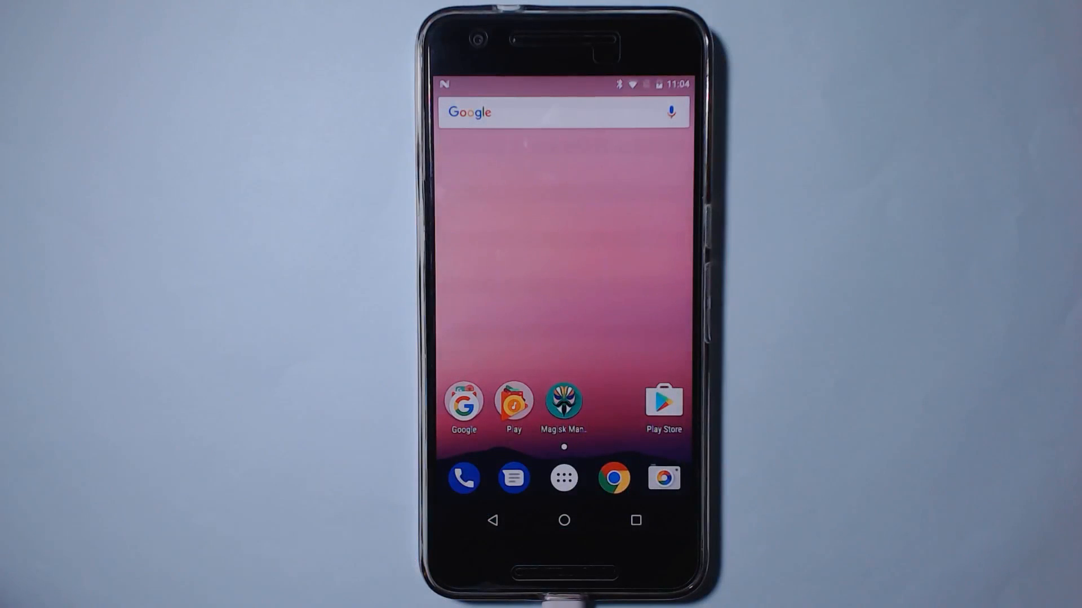
# Step: Check Magisk v13.0 in Magisk Manager, then long-press an app icon on the home screen
pyautogui.click(563, 402)
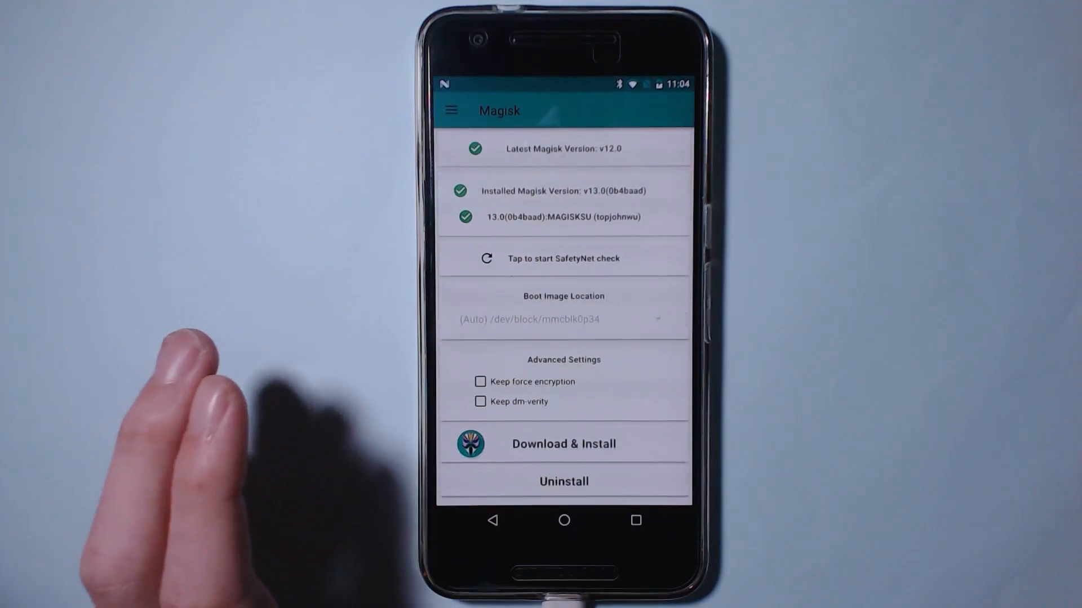
pyautogui.click(563, 259)
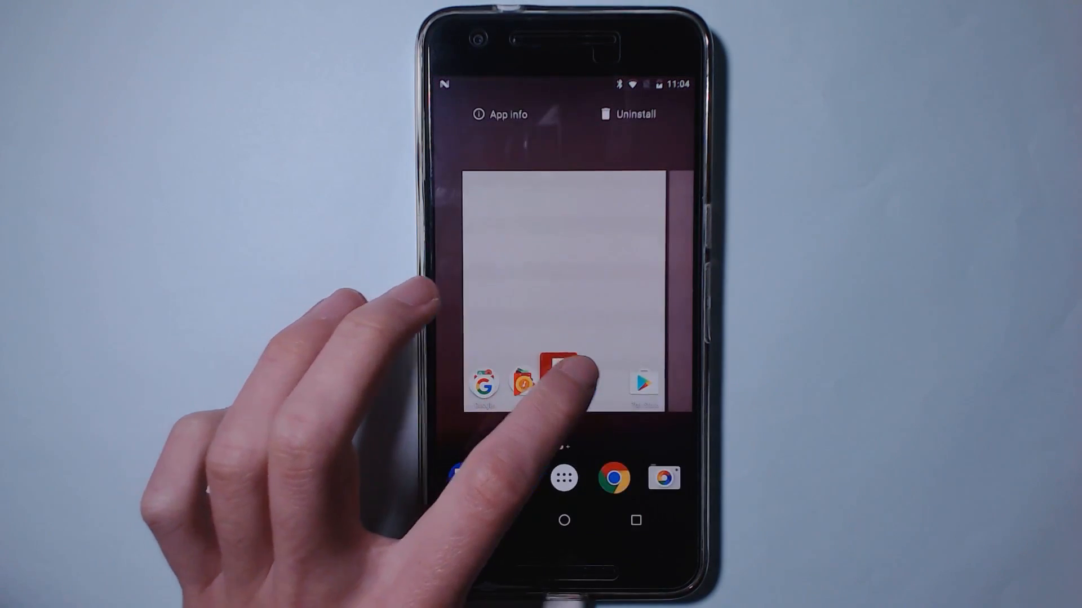
# Step: Launch FlashFire and agree to its disclaimer
pyautogui.click(553, 383)
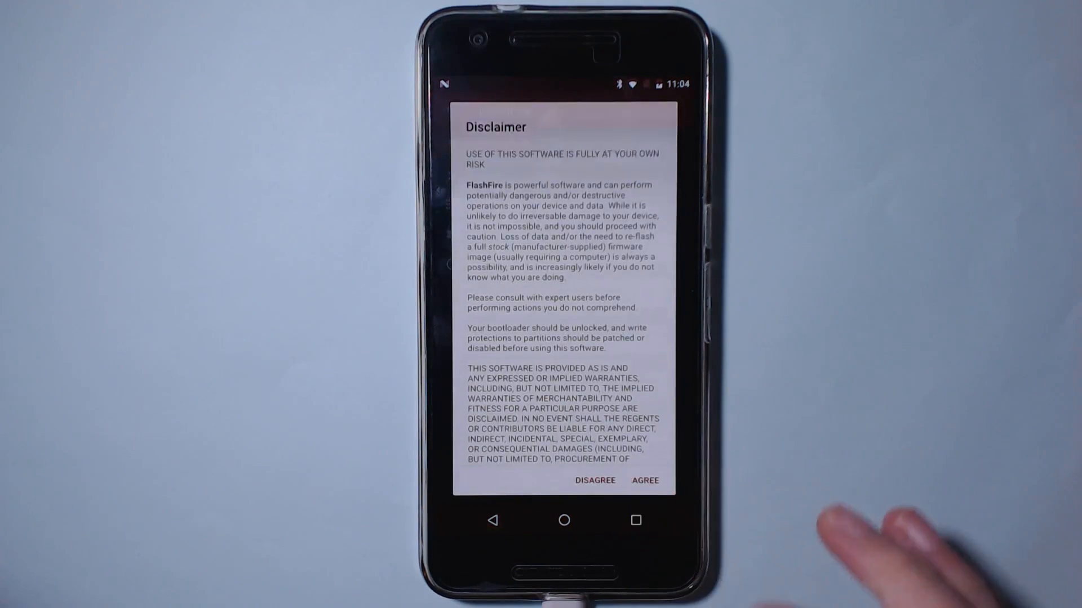
pyautogui.click(645, 480)
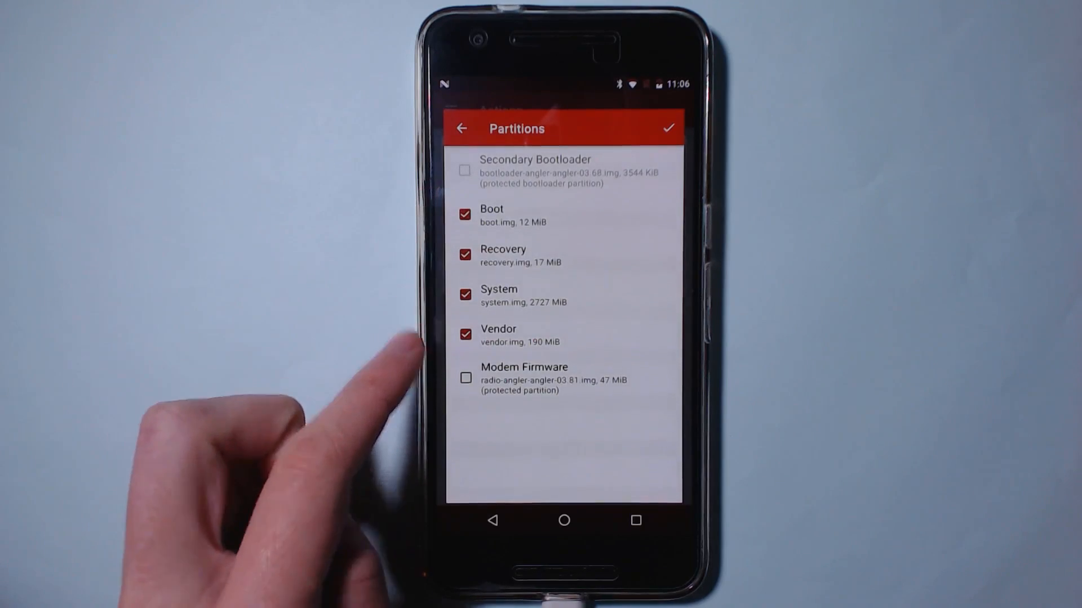
# Step: Uncheck Recovery so only Boot, System and Vendor get flashed, and confirm
pyautogui.click(464, 255)
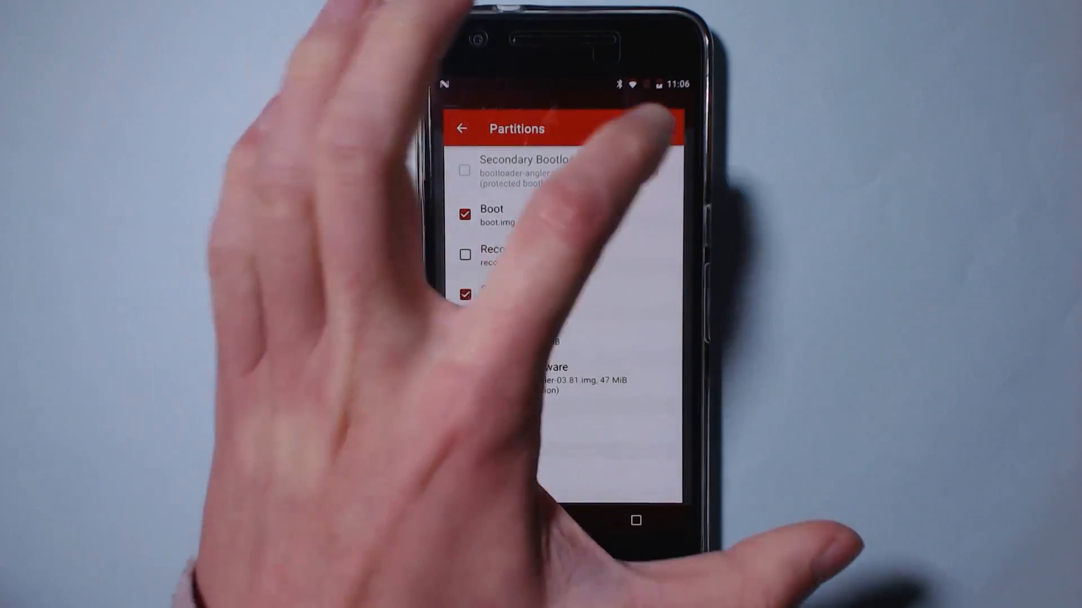
pyautogui.click(460, 128)
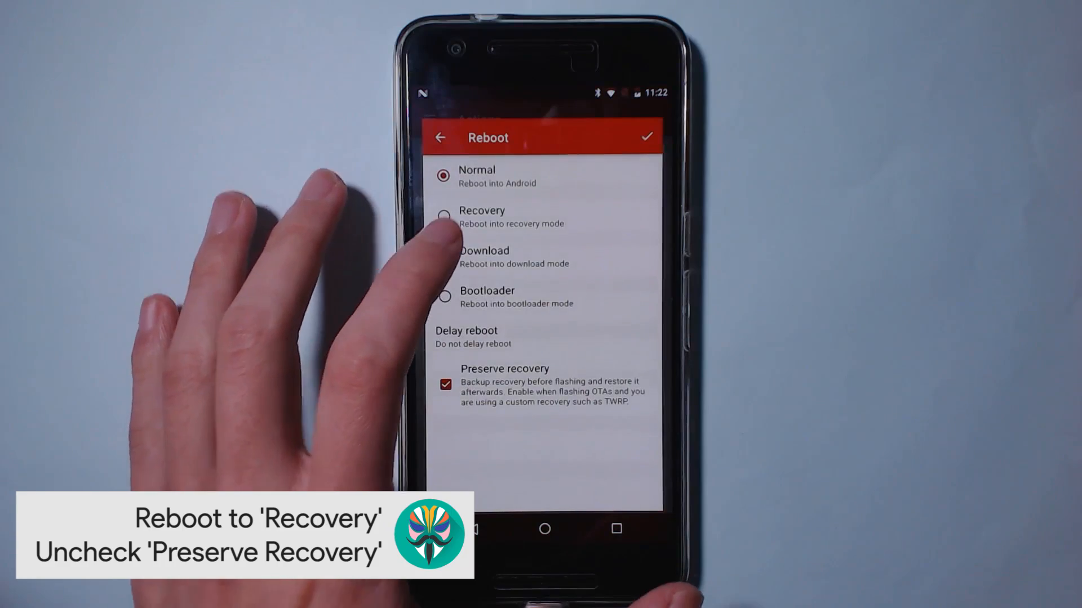
# Step: Set reboot to Recovery, then start the flash and accept the warning
pyautogui.click(445, 216)
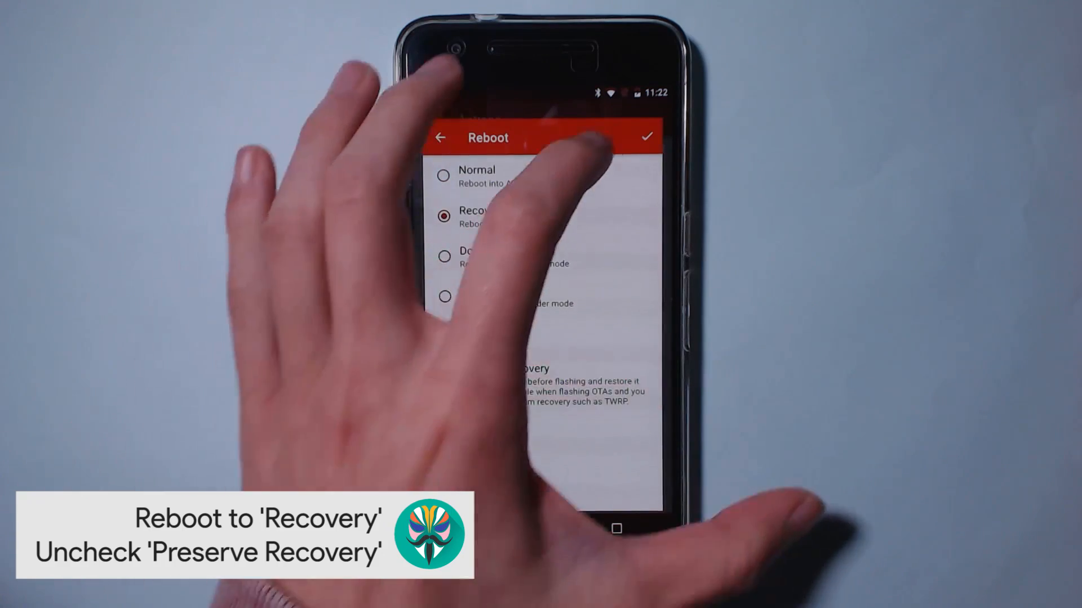
pyautogui.click(646, 135)
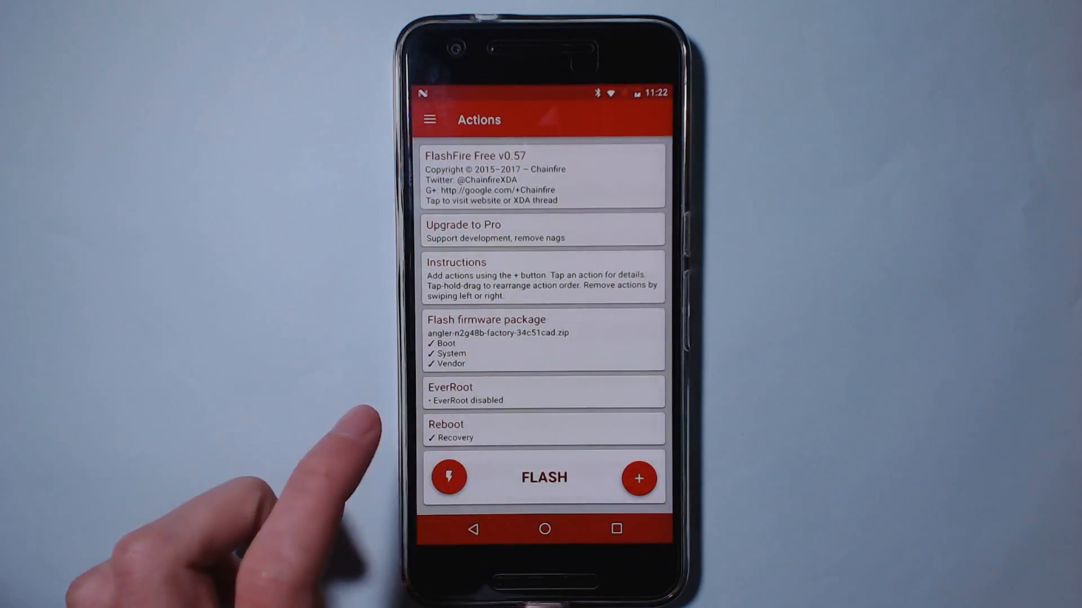
pyautogui.click(543, 477)
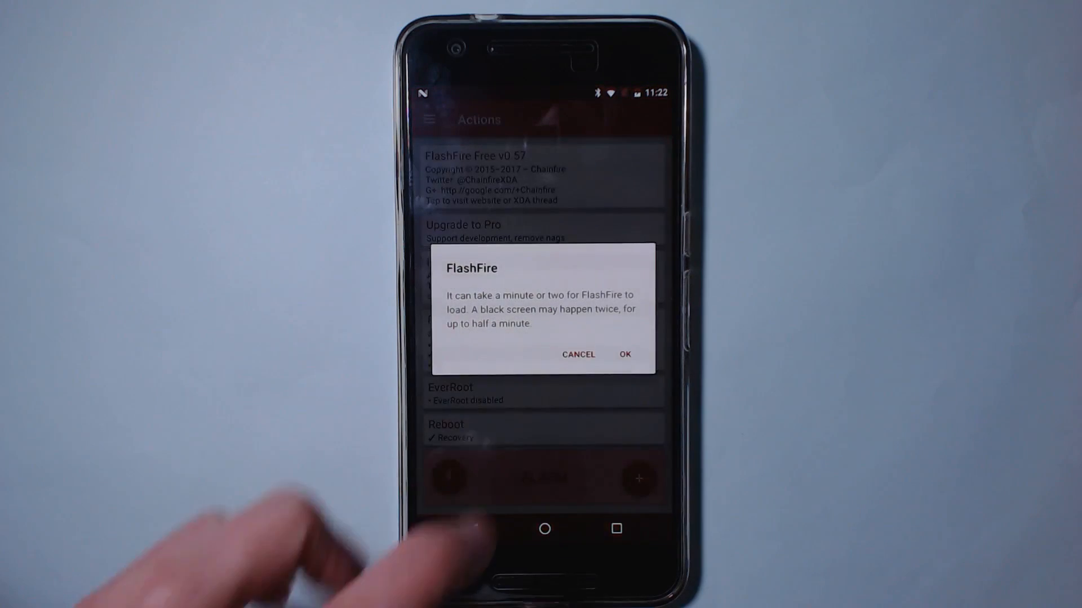
pyautogui.click(624, 355)
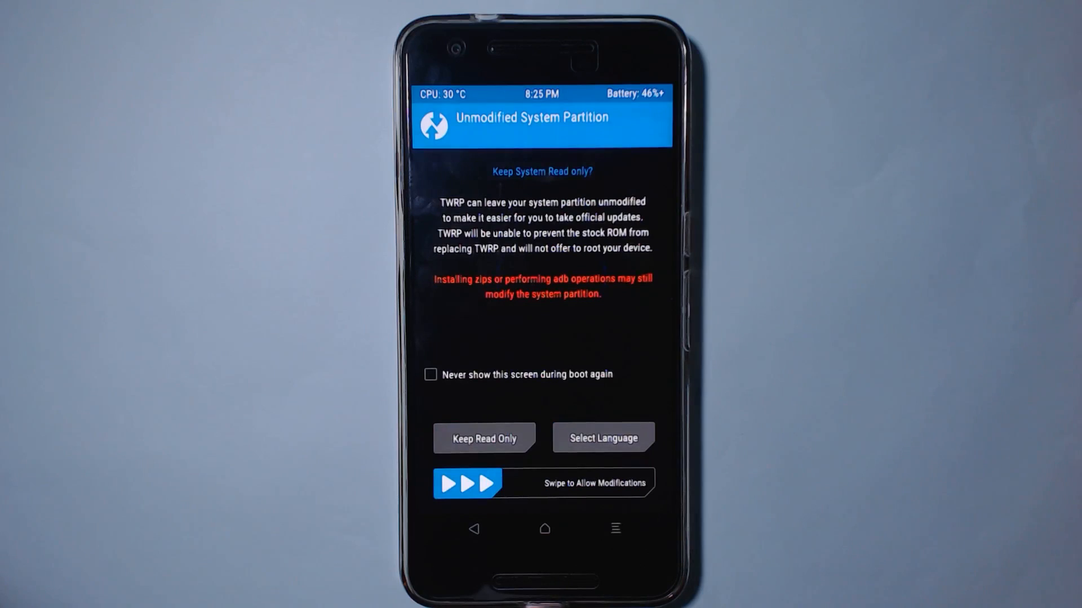
# Step: In TWRP, flash Magisk-v13.0(c4377ed).zip and reboot the system
pyautogui.click(483, 439)
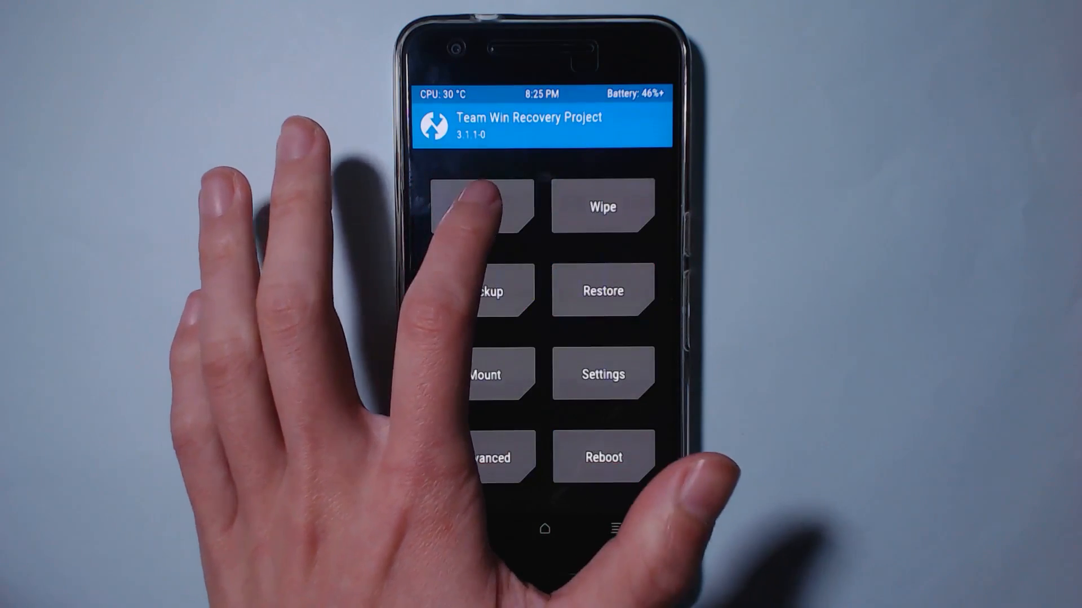
pyautogui.click(483, 206)
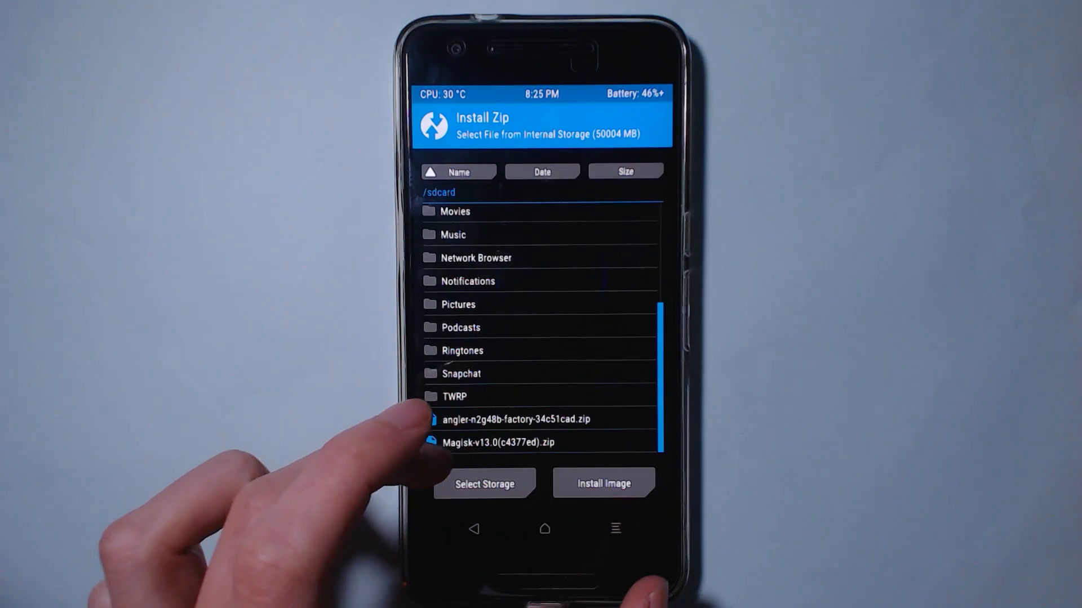
pyautogui.click(498, 442)
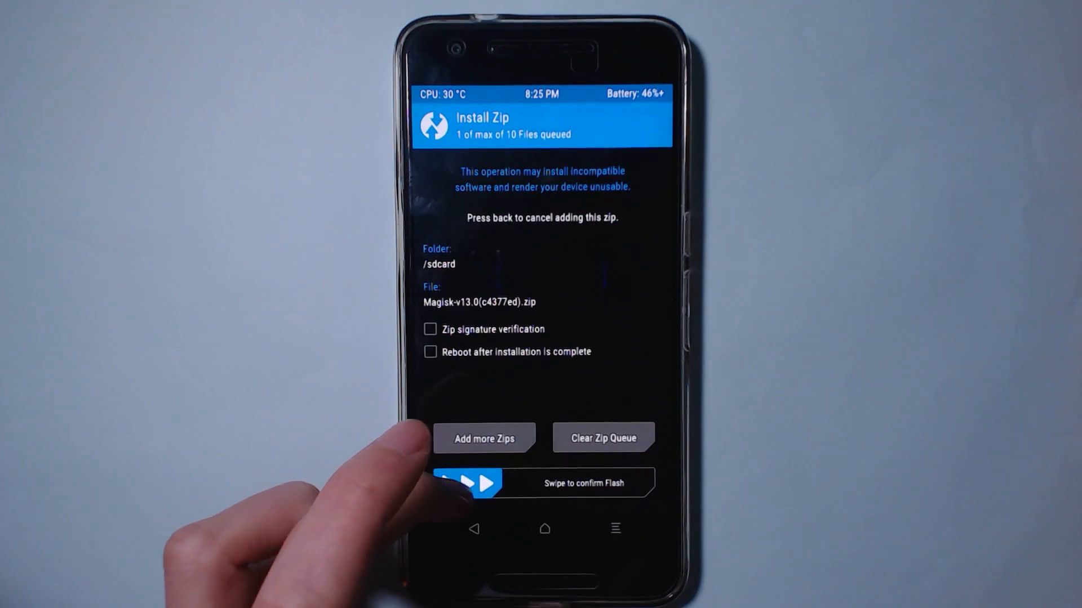
pyautogui.moveTo(469, 483); pyautogui.dragTo(621, 483)
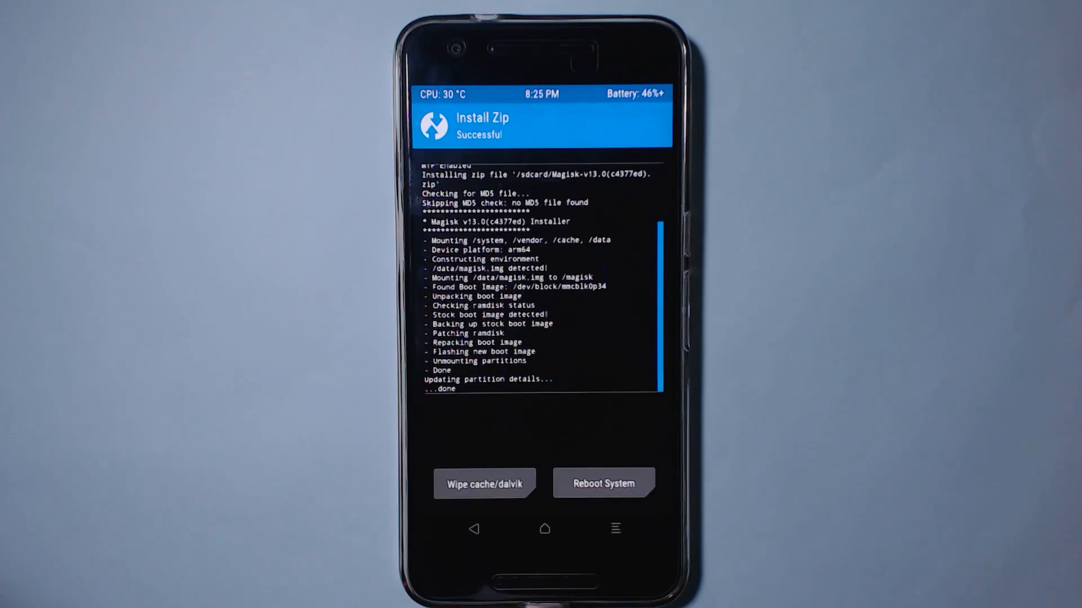
pyautogui.click(603, 482)
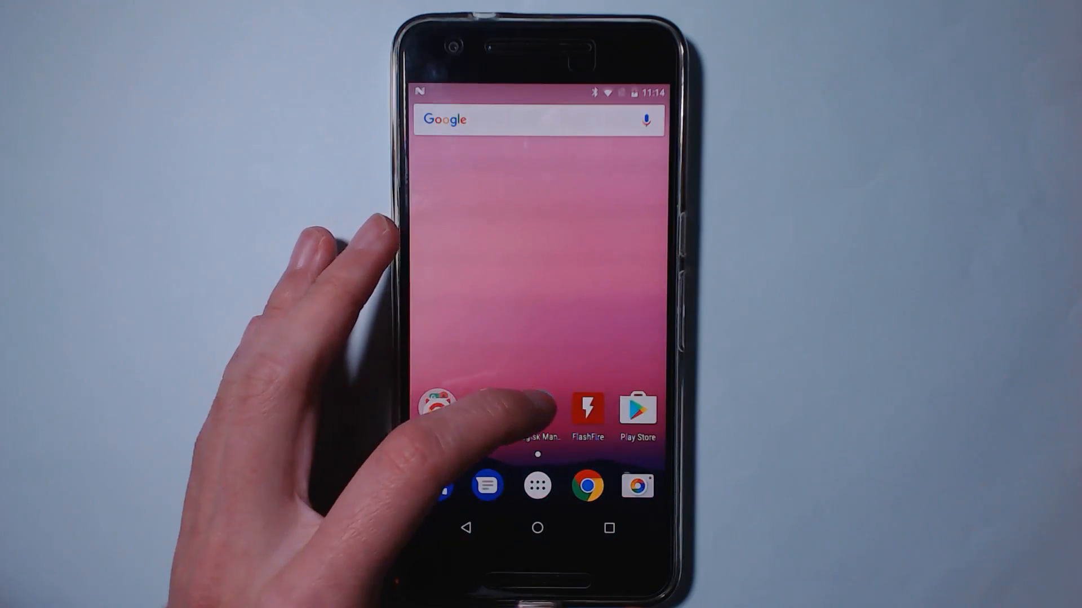
# Step: Open Settings > About phone to see Android 7.1.2, build N2G48B
pyautogui.click(440, 407)
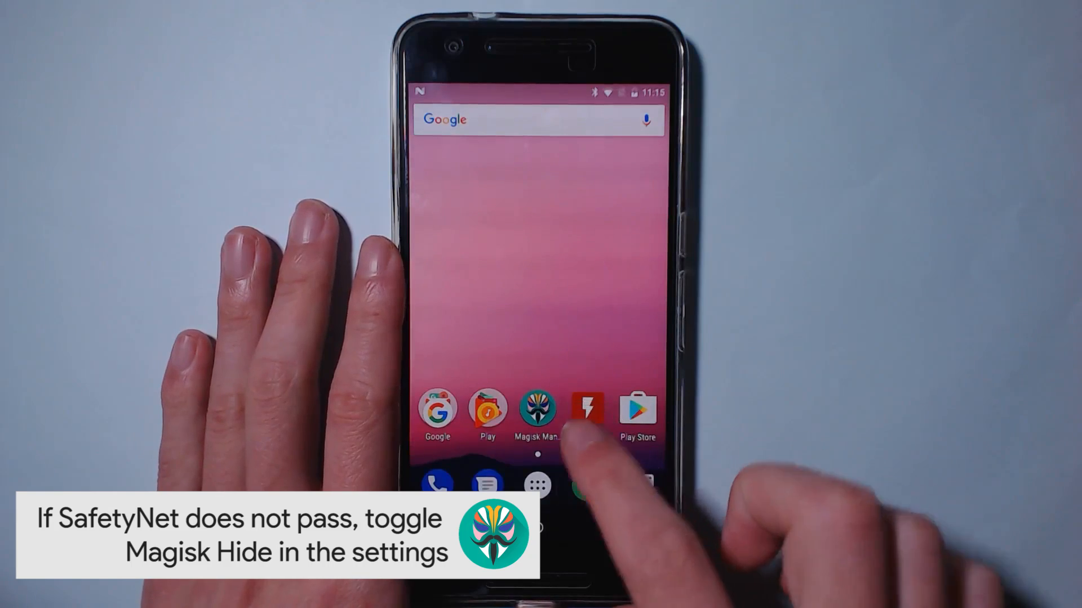
pyautogui.click(587, 407)
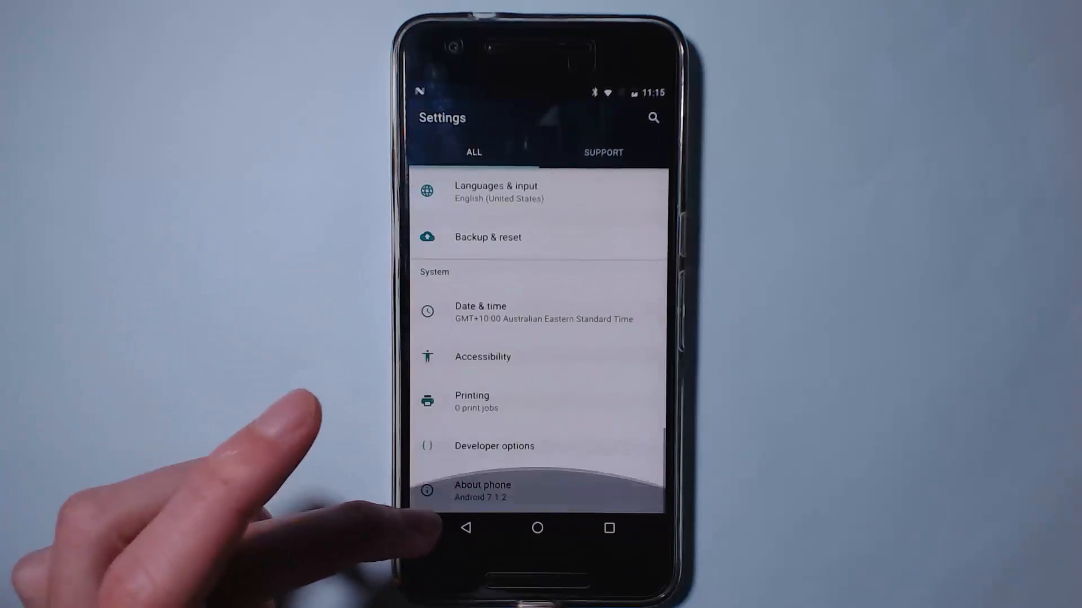
pyautogui.click(482, 489)
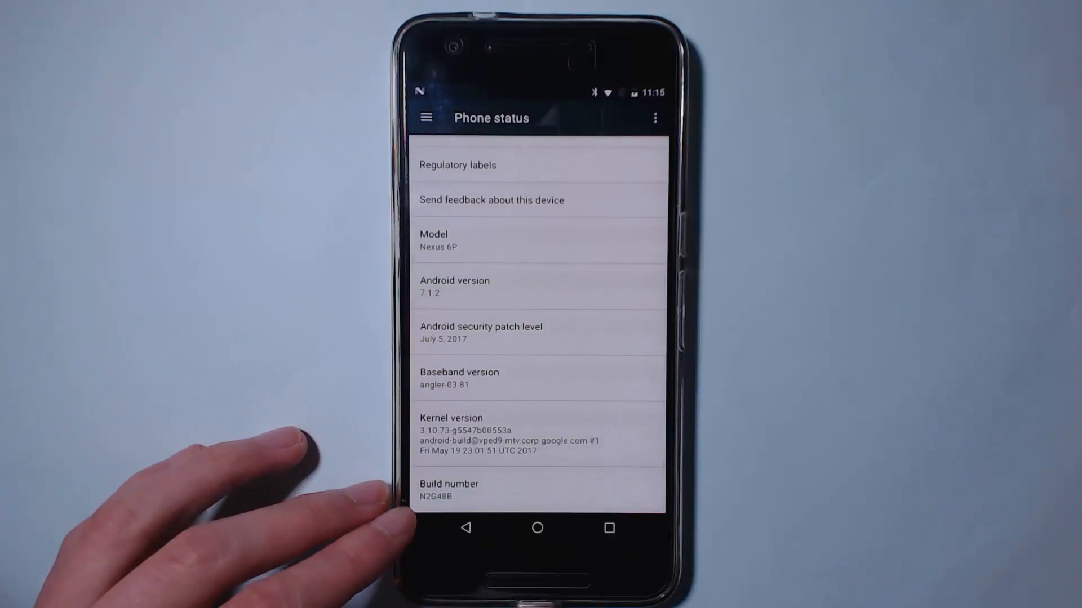